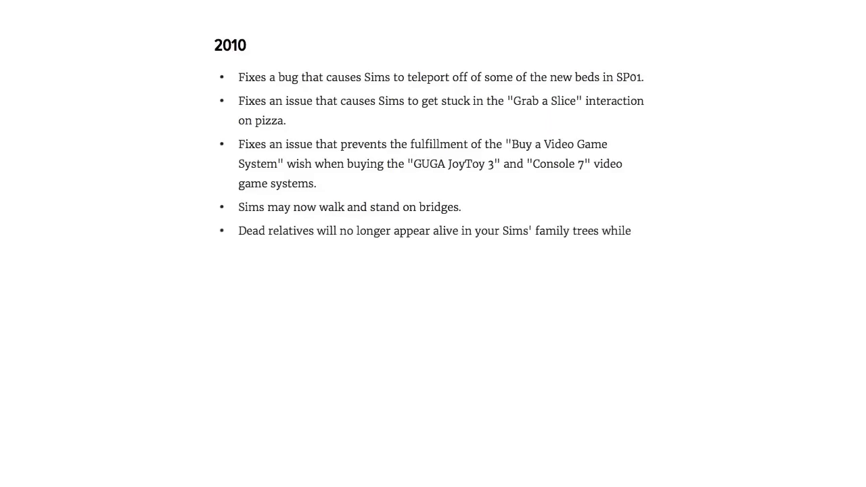
scroll("down", 3)
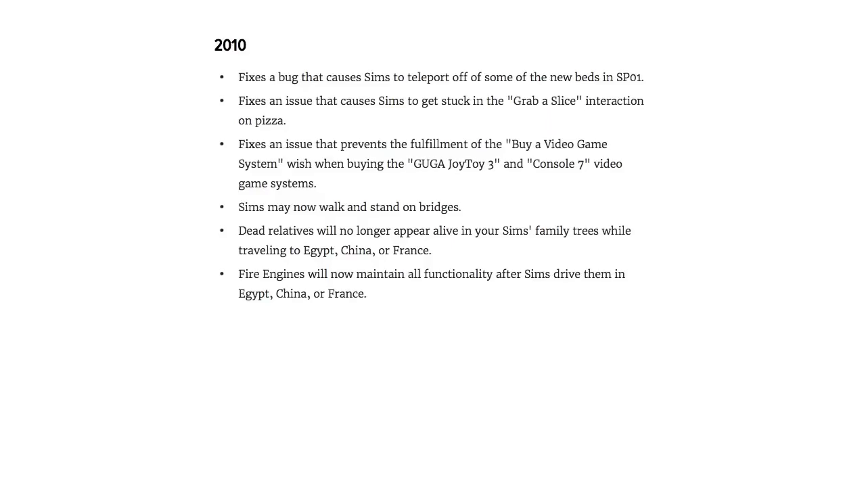
scroll("down", 3)
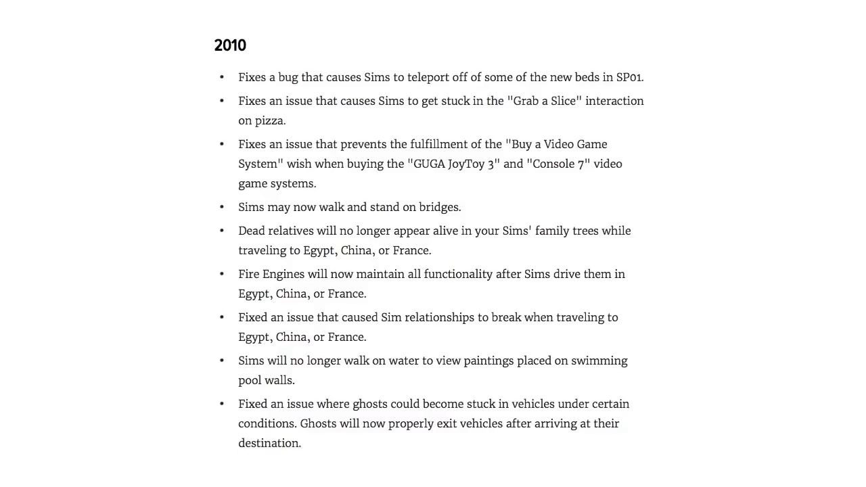